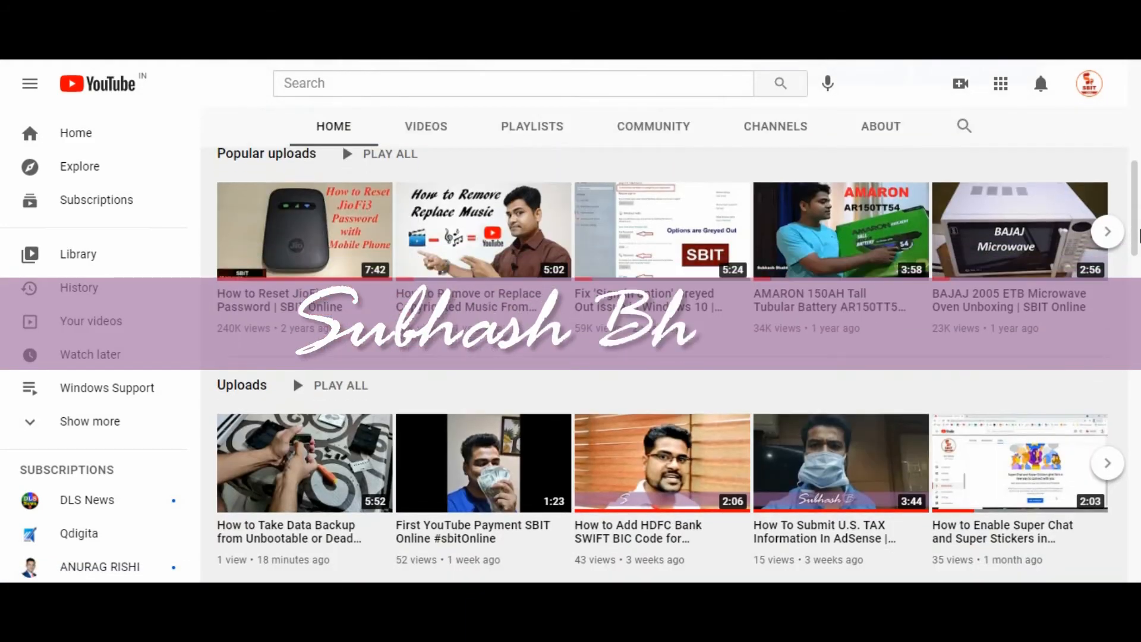
# - Scroll down the channel home page to the Shorts shelf
pyautogui.scroll(-3)
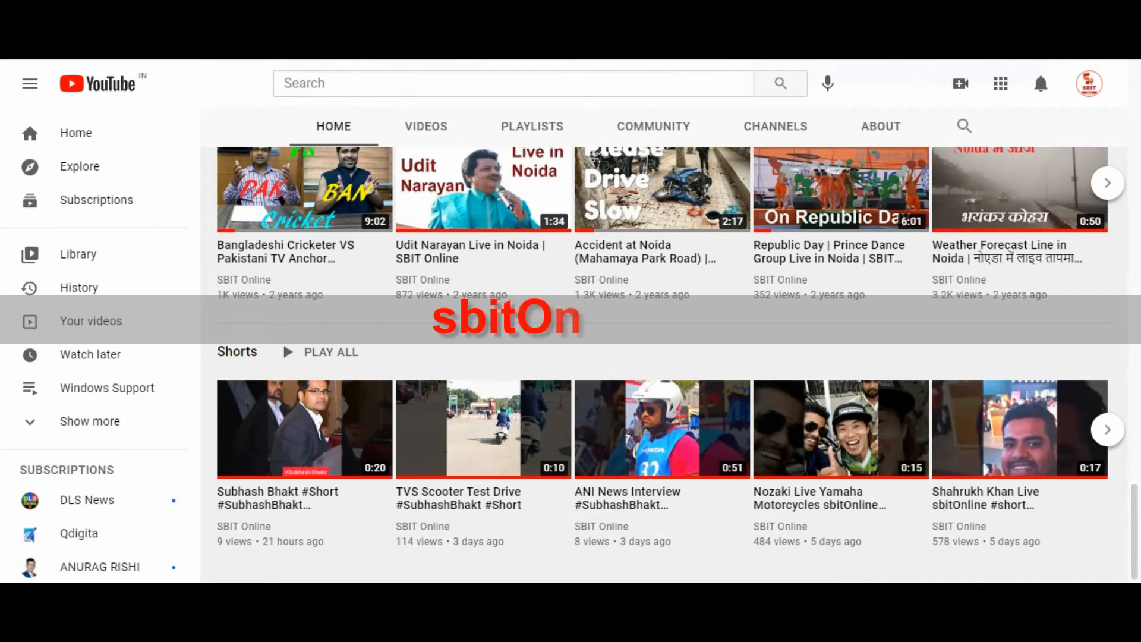
pyautogui.moveTo(296, 449)
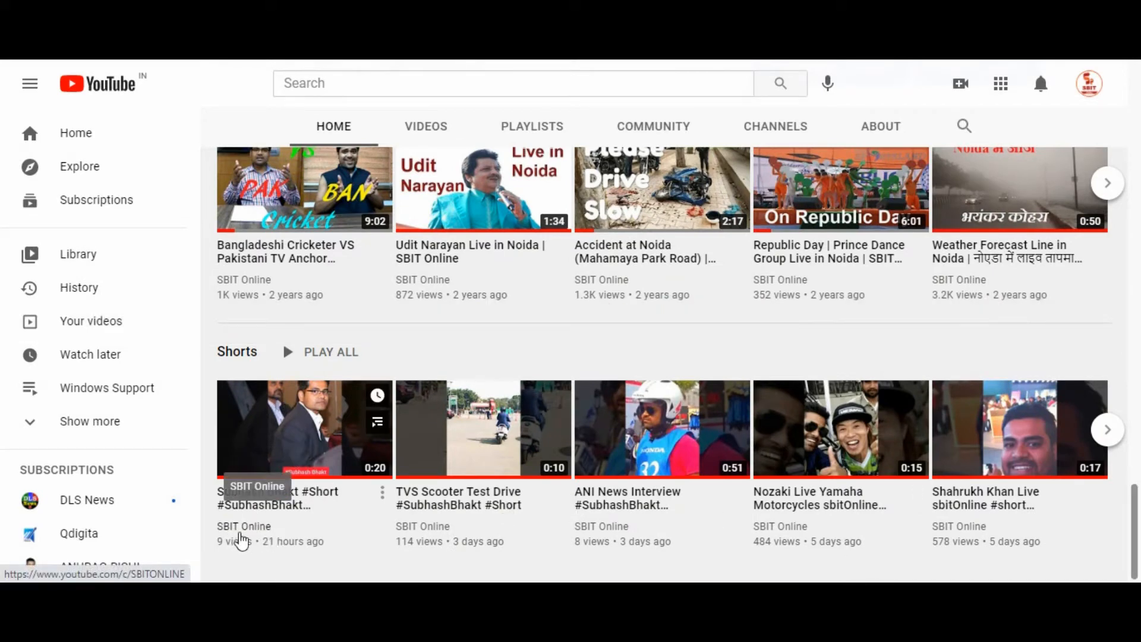
pyautogui.moveTo(328, 425)
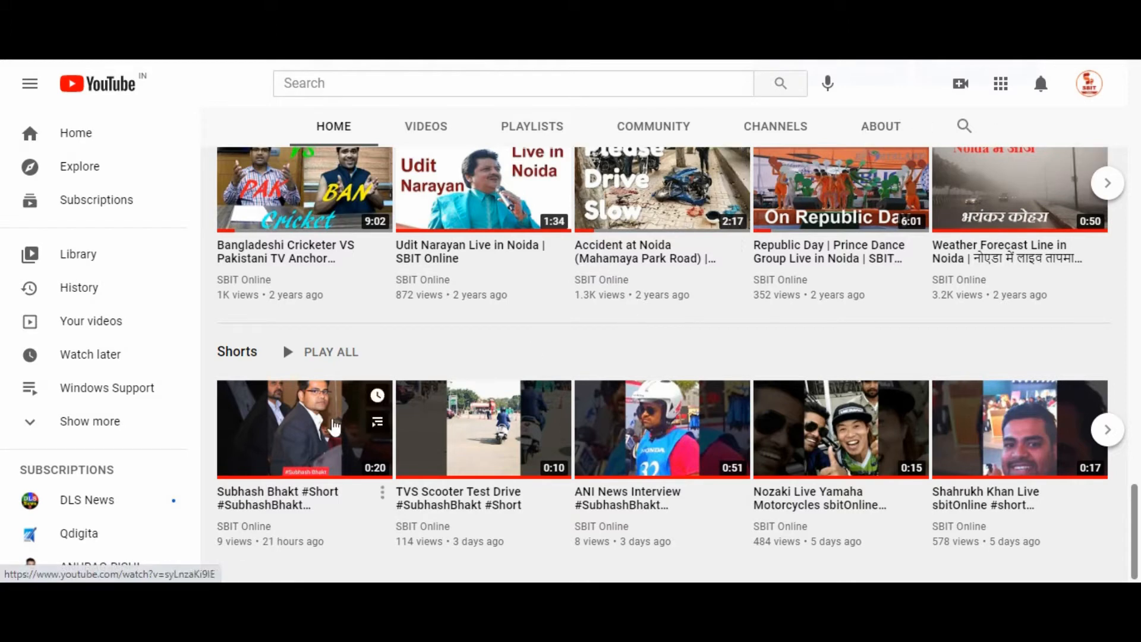
# - Open the Subhash Bhakt Short, expand its description to the Chand Sifarish music credit, and bring up the account menu
pyautogui.click(305, 428)
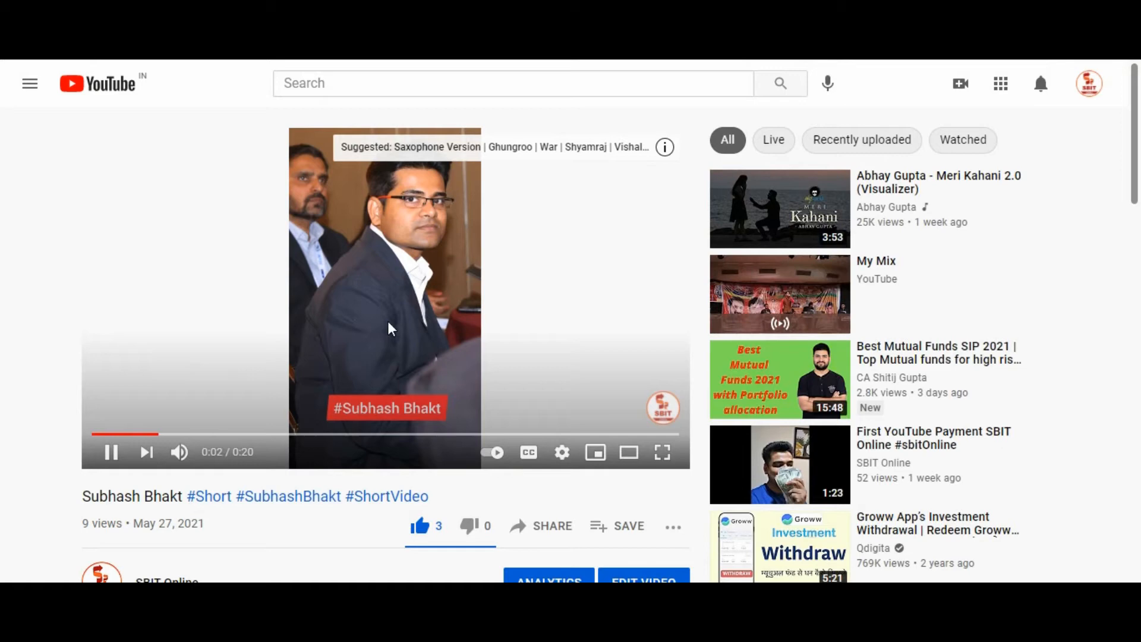
pyautogui.moveTo(1127, 145)
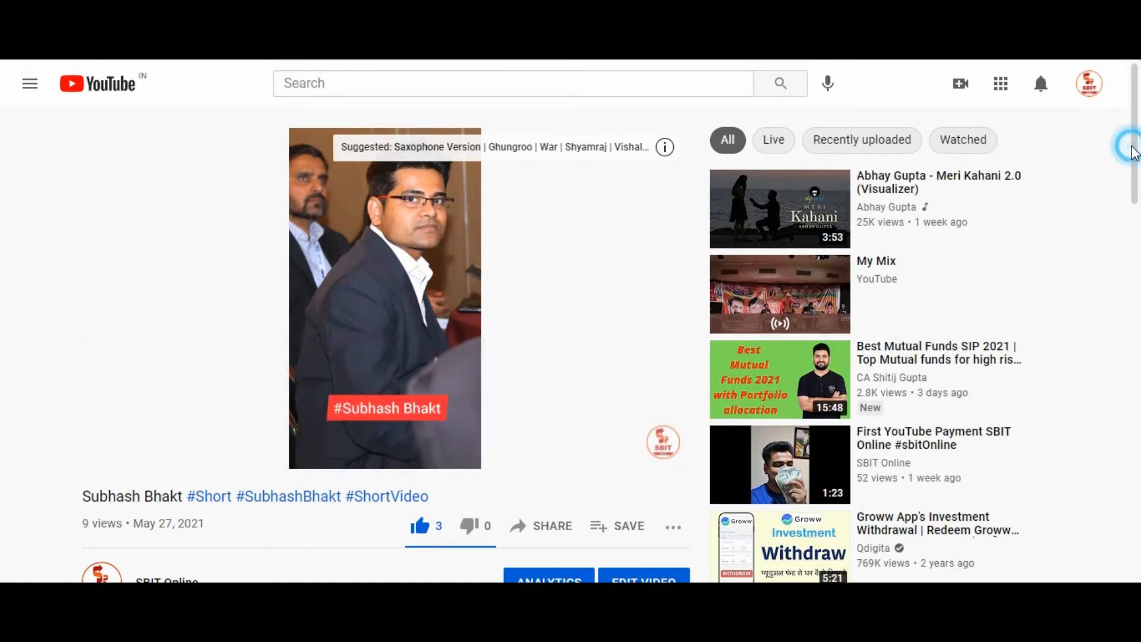
pyautogui.scroll(-3)
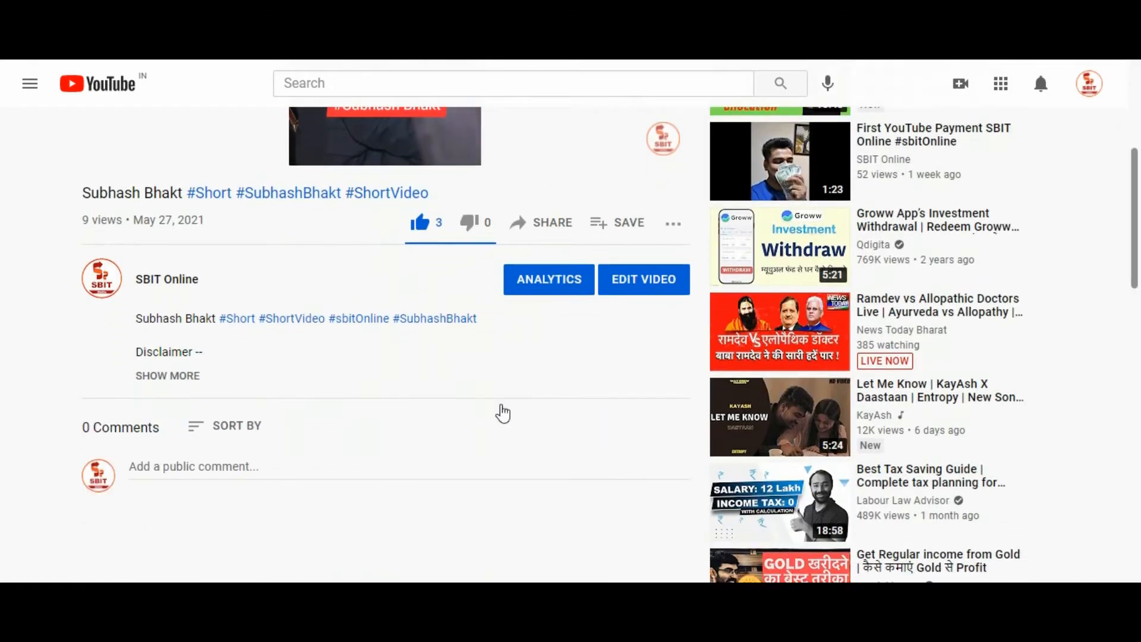
pyautogui.click(167, 376)
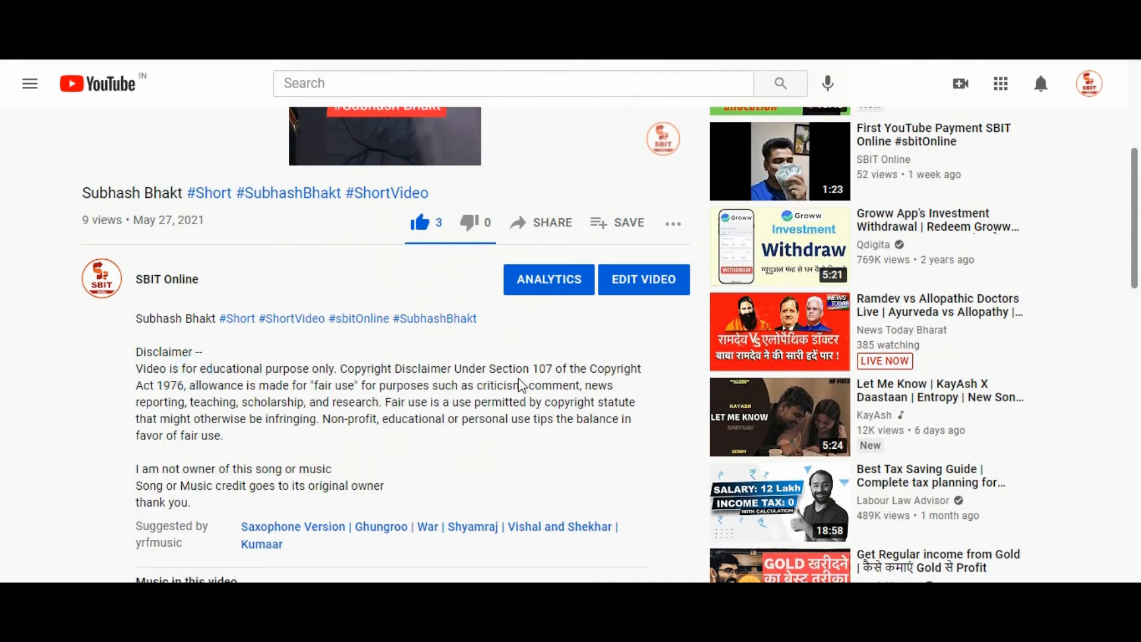
pyautogui.scroll(-3)
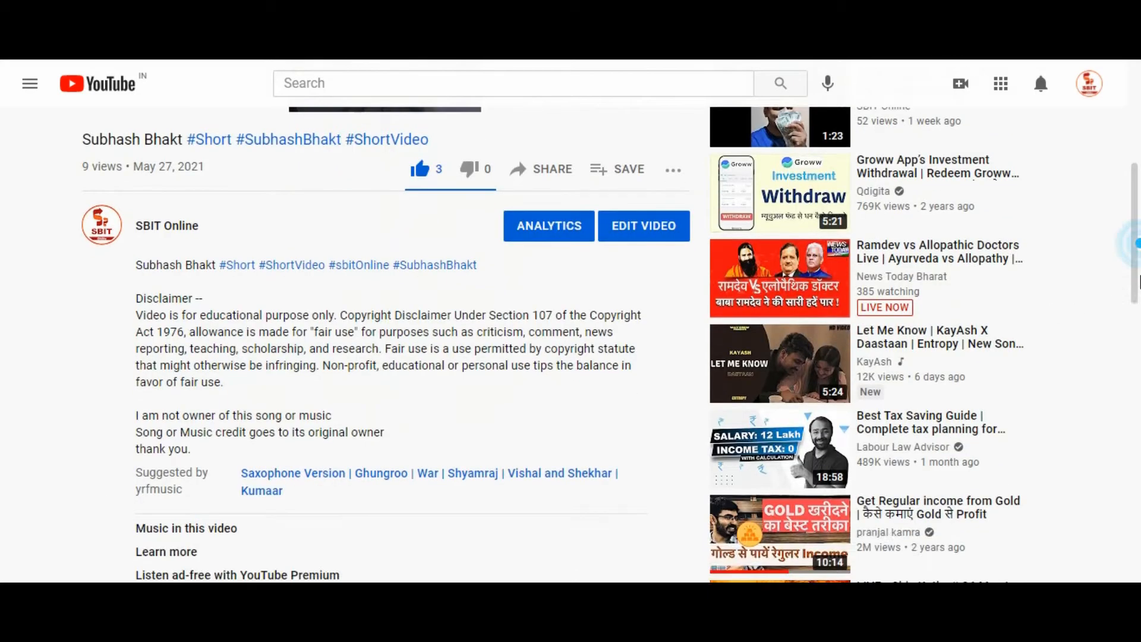
pyautogui.scroll(-3)
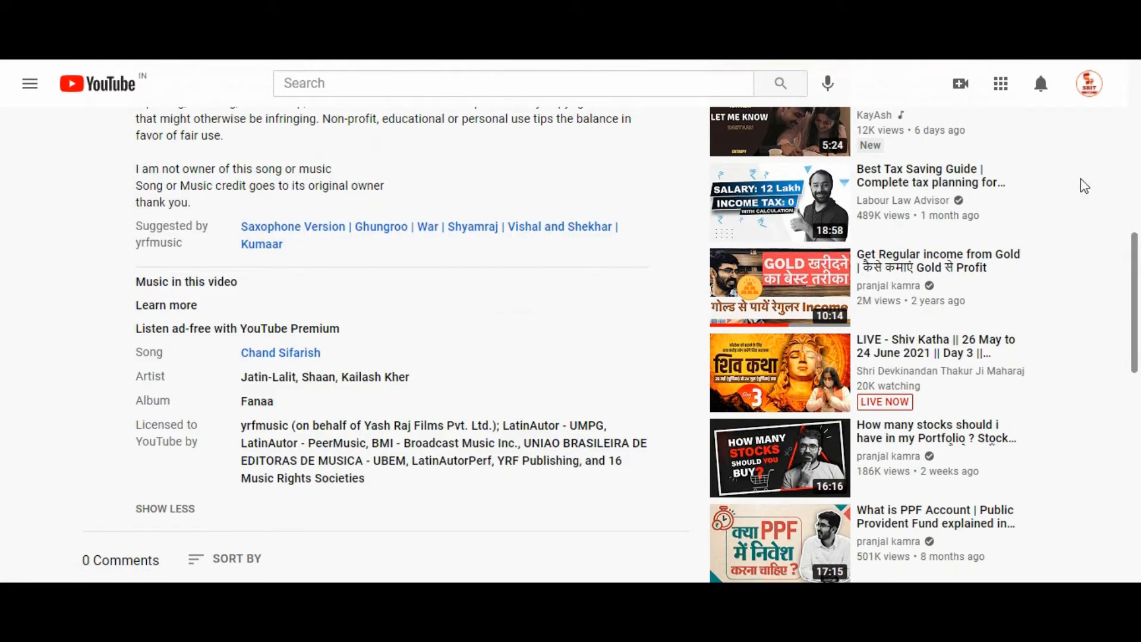
pyautogui.click(1089, 83)
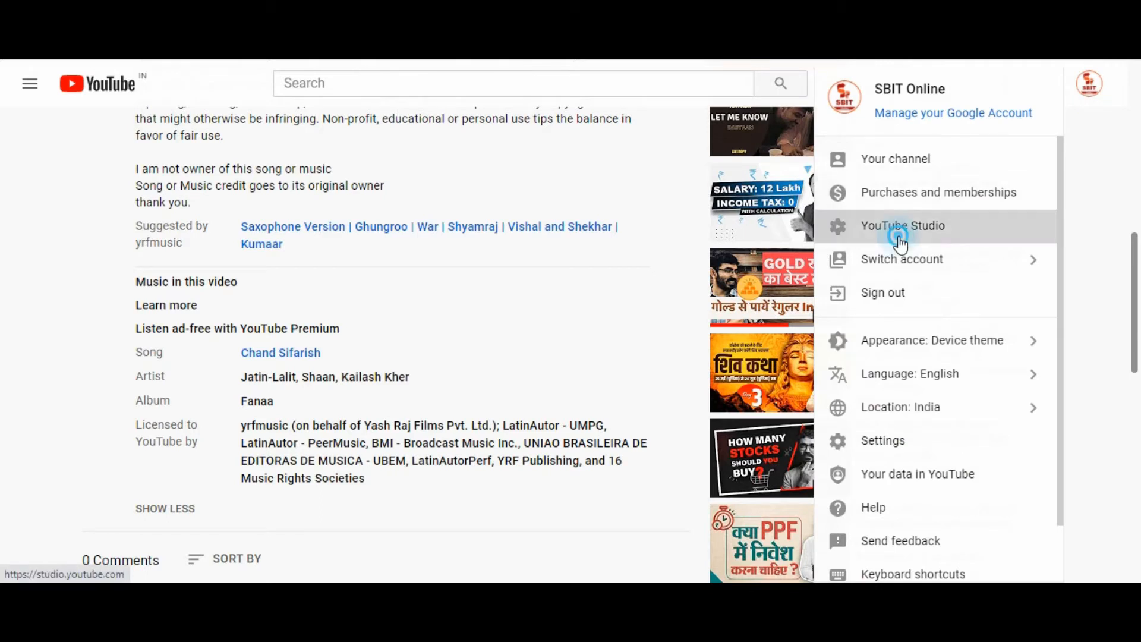
# - Go from the account menu to the YouTube Studio dashboard showing the copyright claim notification
pyautogui.click(903, 225)
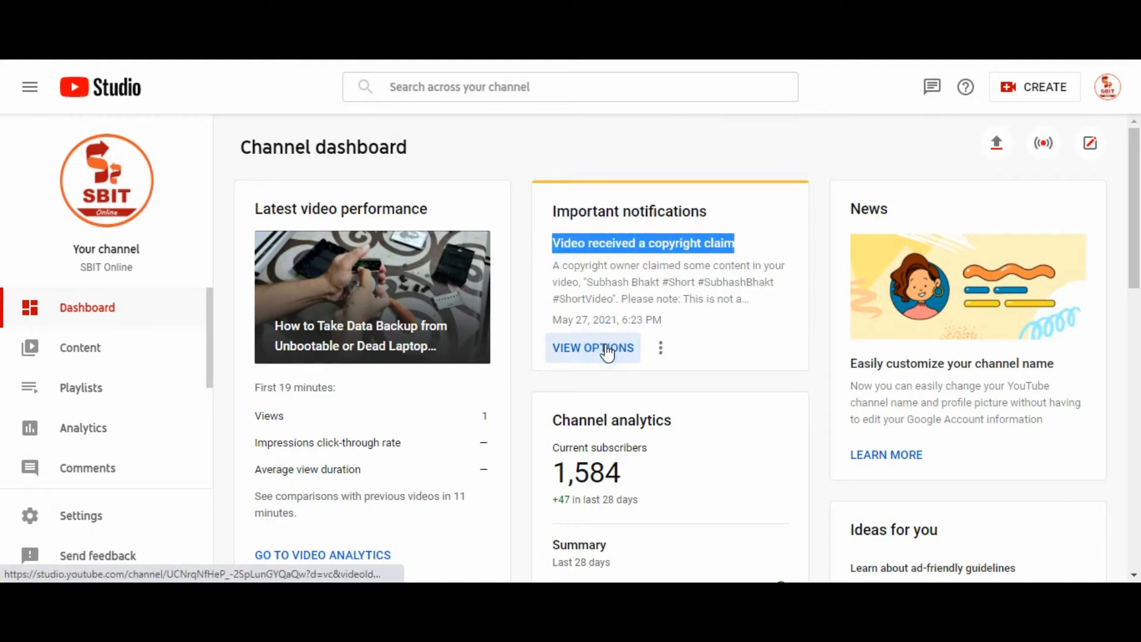
# - View the Chand Sifarish claim summary and bring up its replace, mute, or dispute actions
pyautogui.click(592, 348)
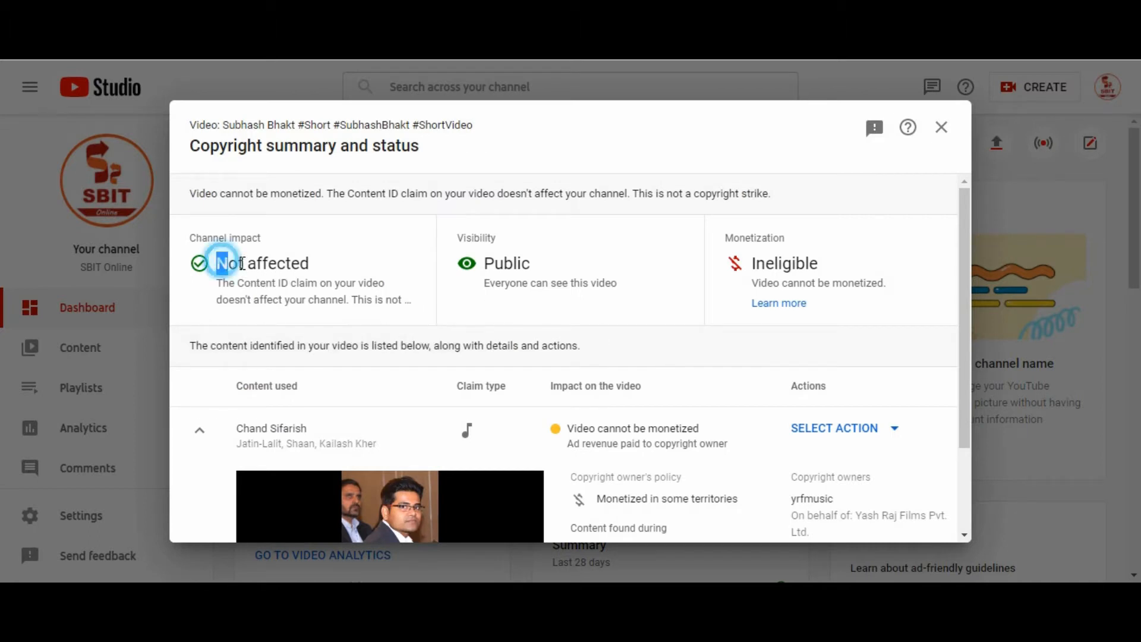
pyautogui.moveTo(218, 264); pyautogui.dragTo(793, 264)
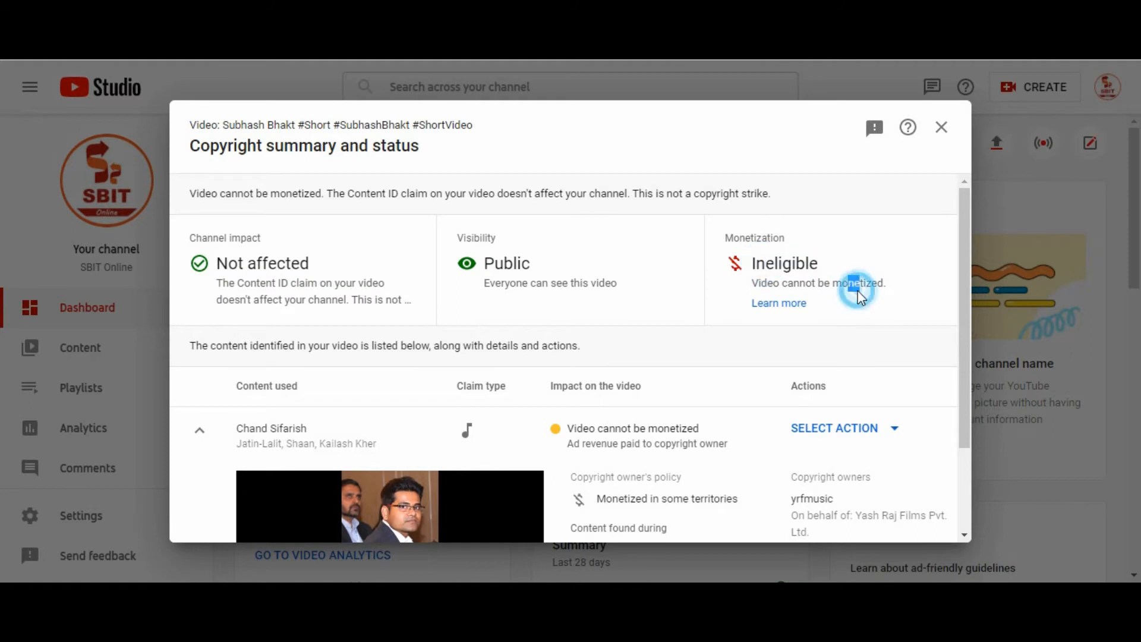
pyautogui.scroll(-3)
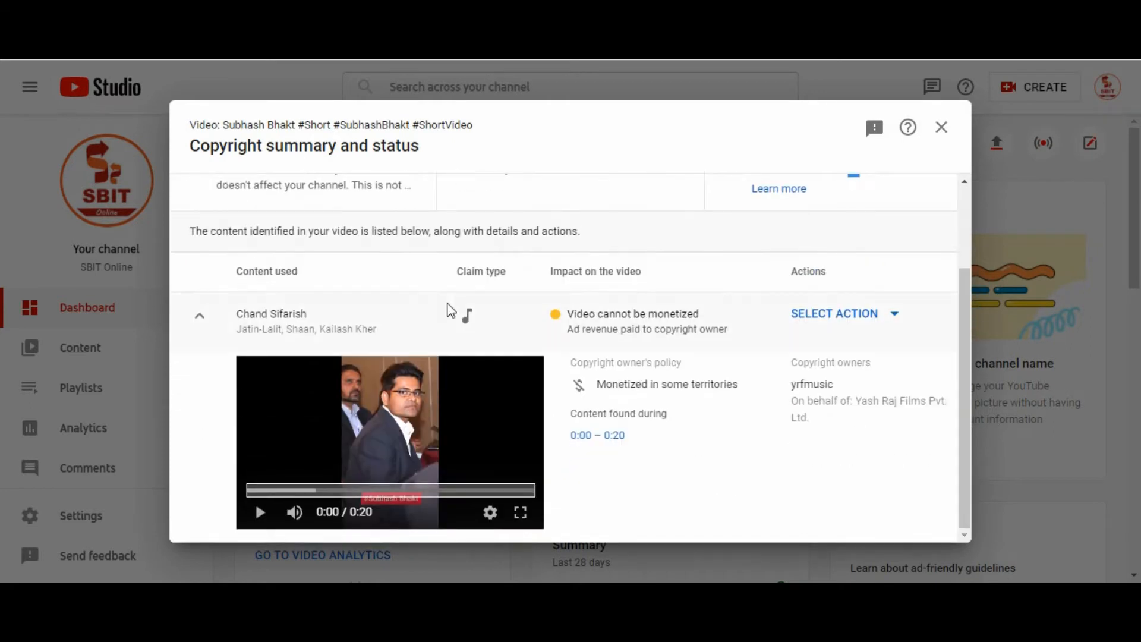
pyautogui.moveTo(434, 336)
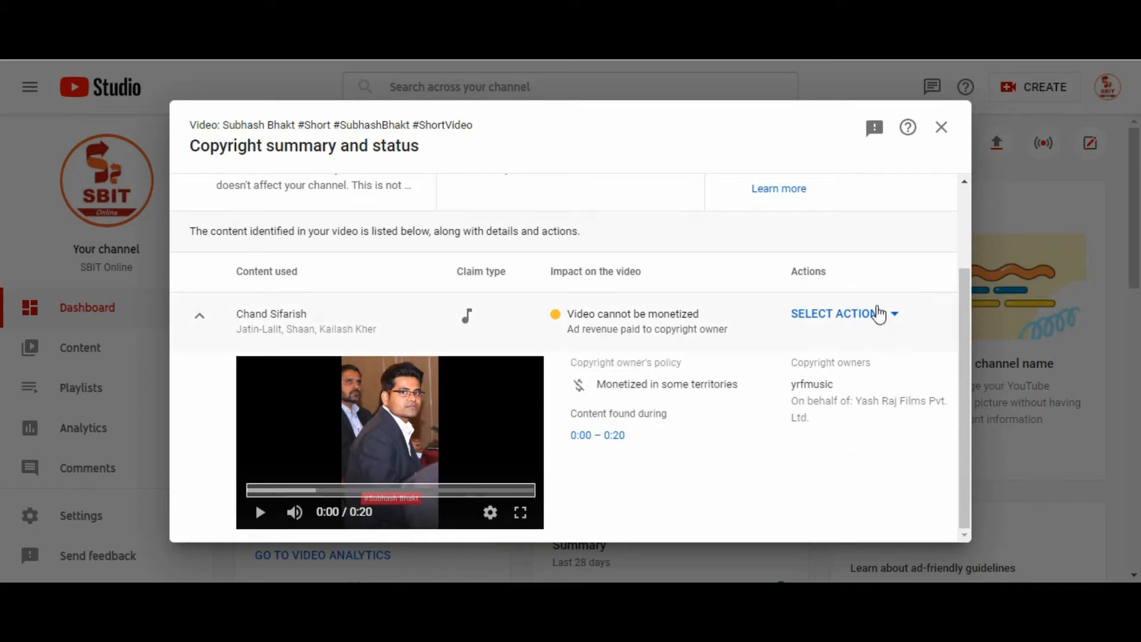
pyautogui.click(834, 313)
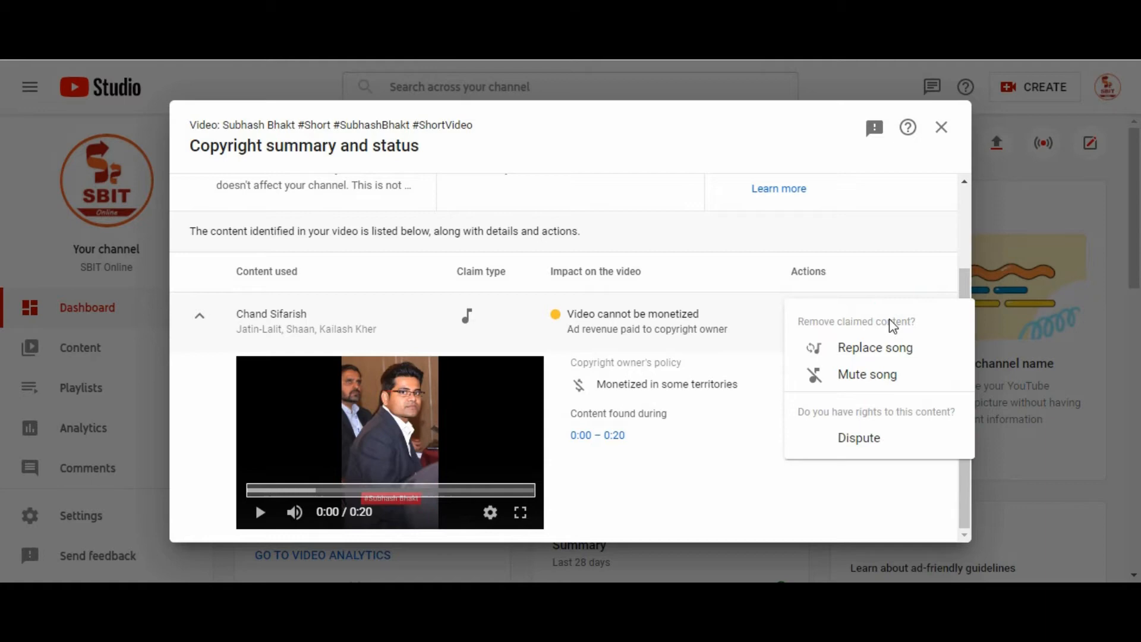
pyautogui.moveTo(867, 374)
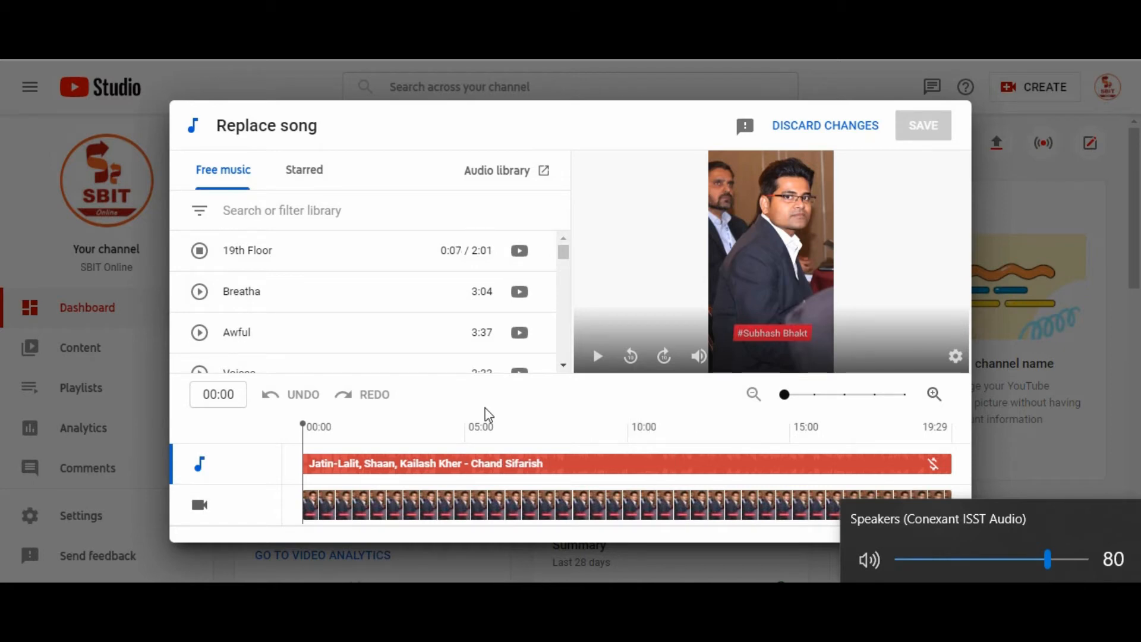
pyautogui.moveTo(199, 291)
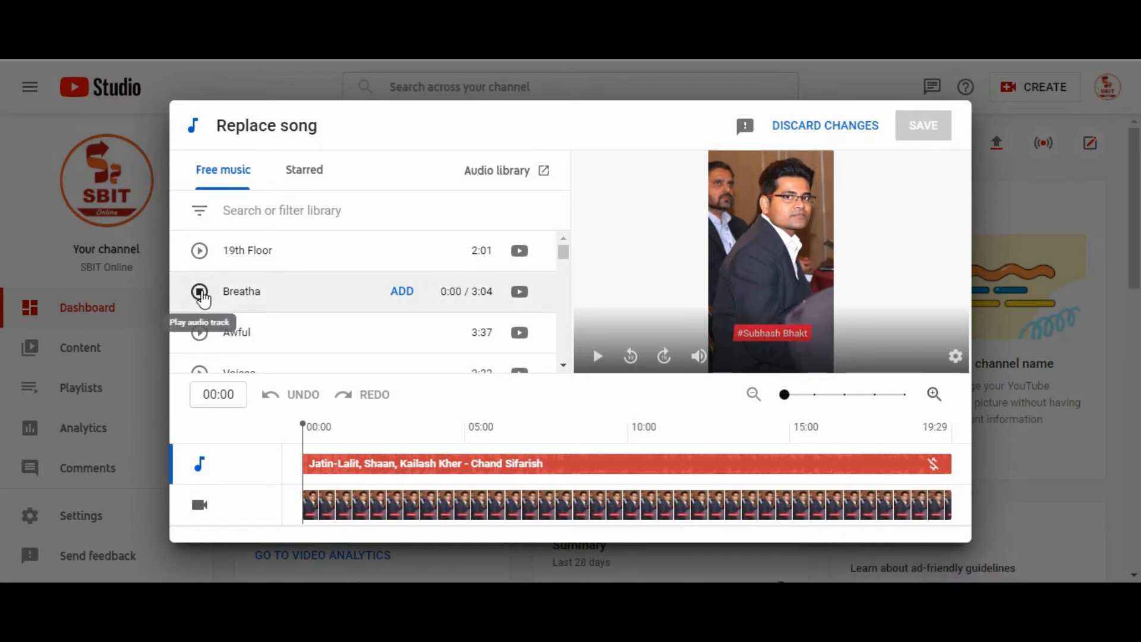
# - Preview several free library tracks, including Breatha and Away, in the Replace song list
pyautogui.click(200, 291)
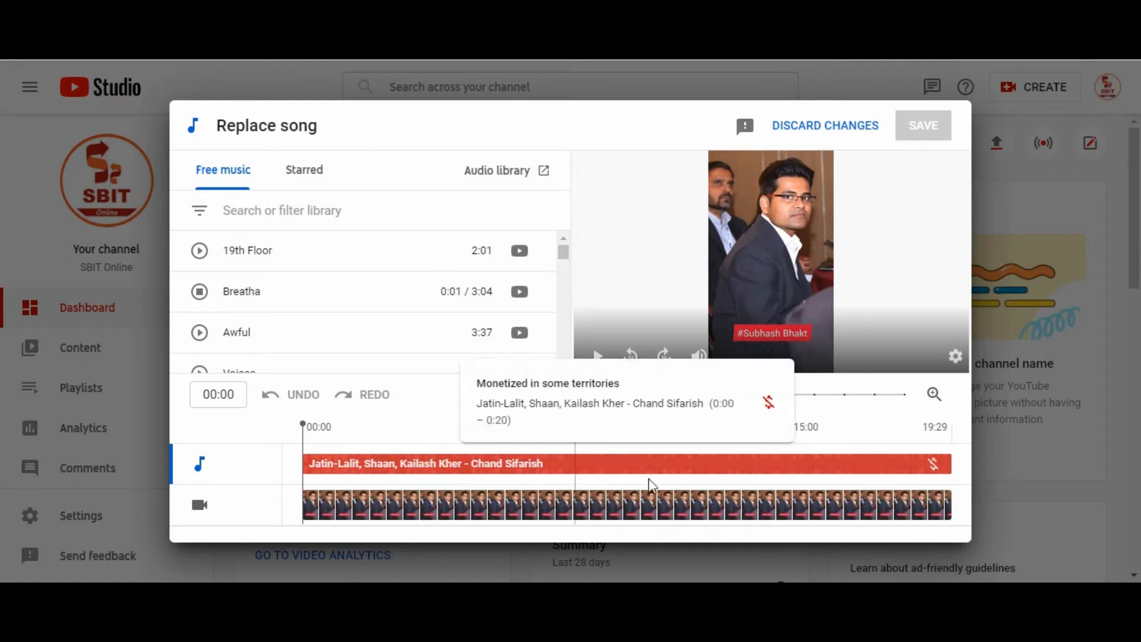
pyautogui.click(916, 463)
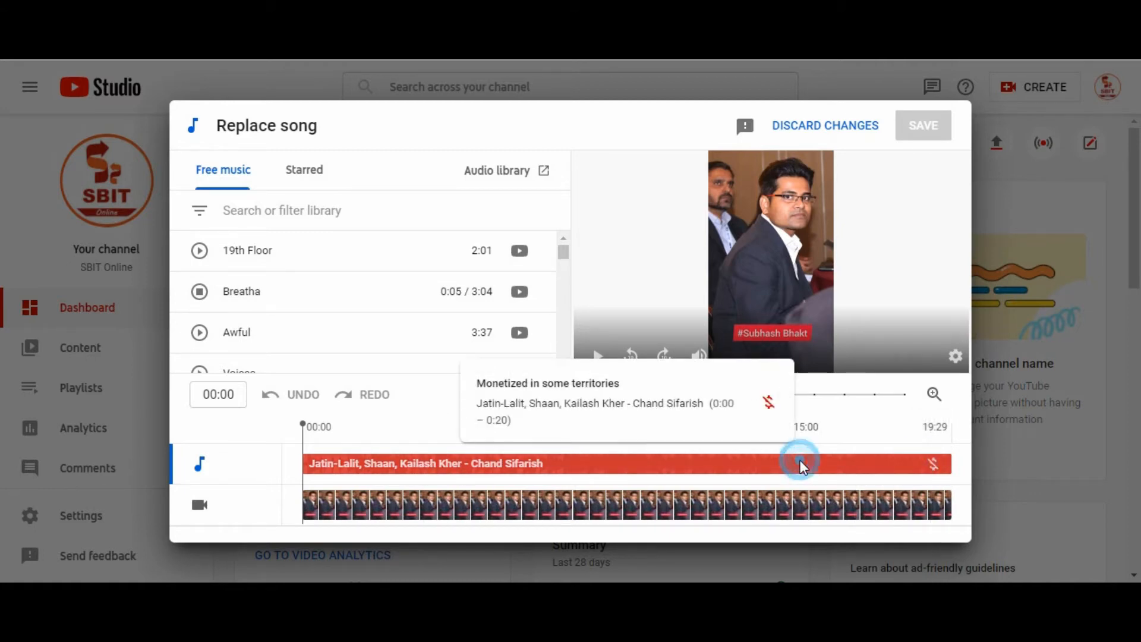
pyautogui.moveTo(320, 302)
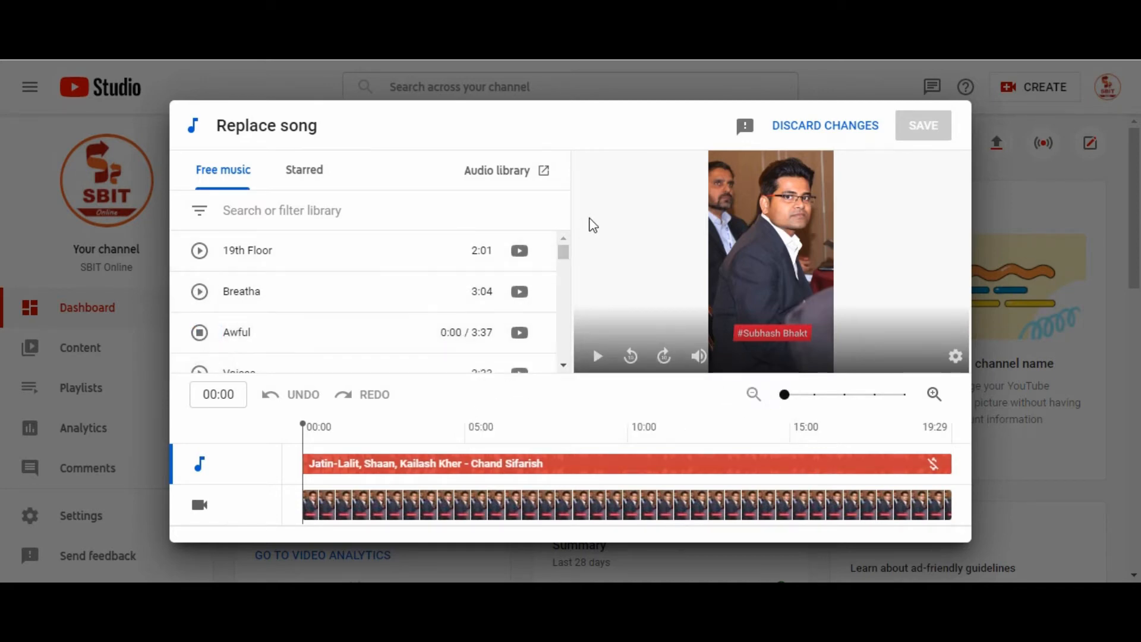
pyautogui.scroll(-3)
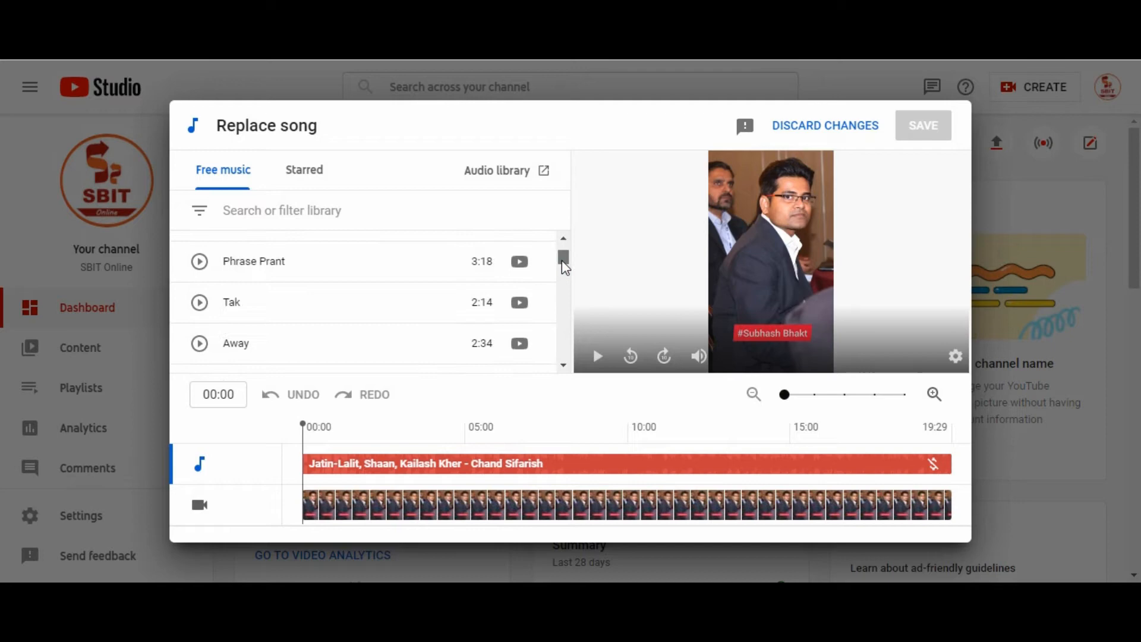
pyautogui.click(200, 283)
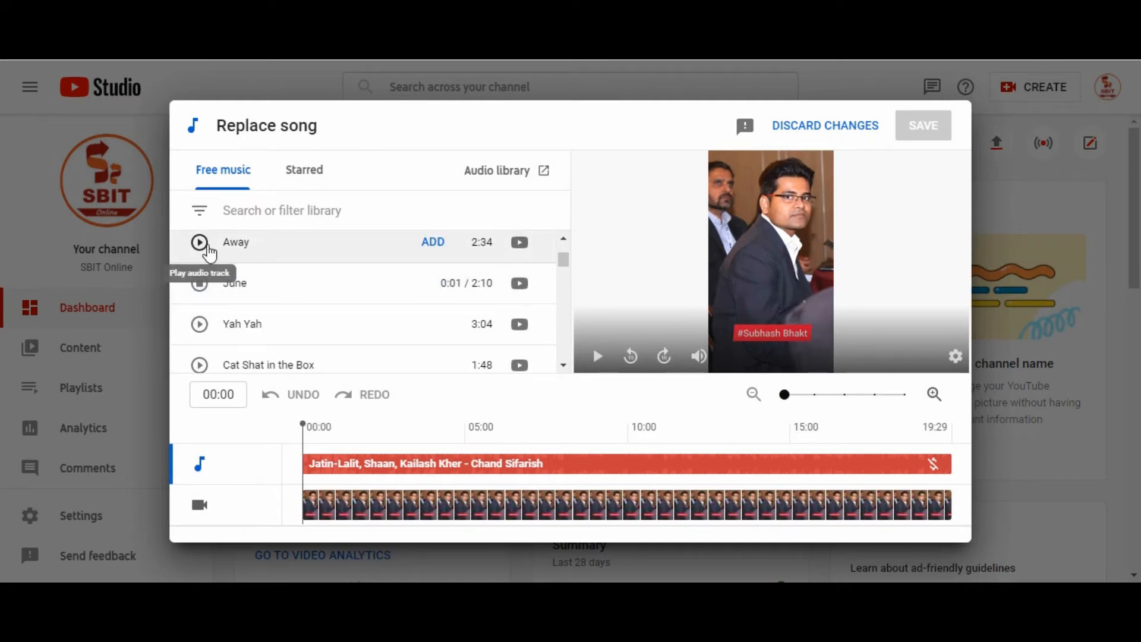
pyautogui.click(199, 241)
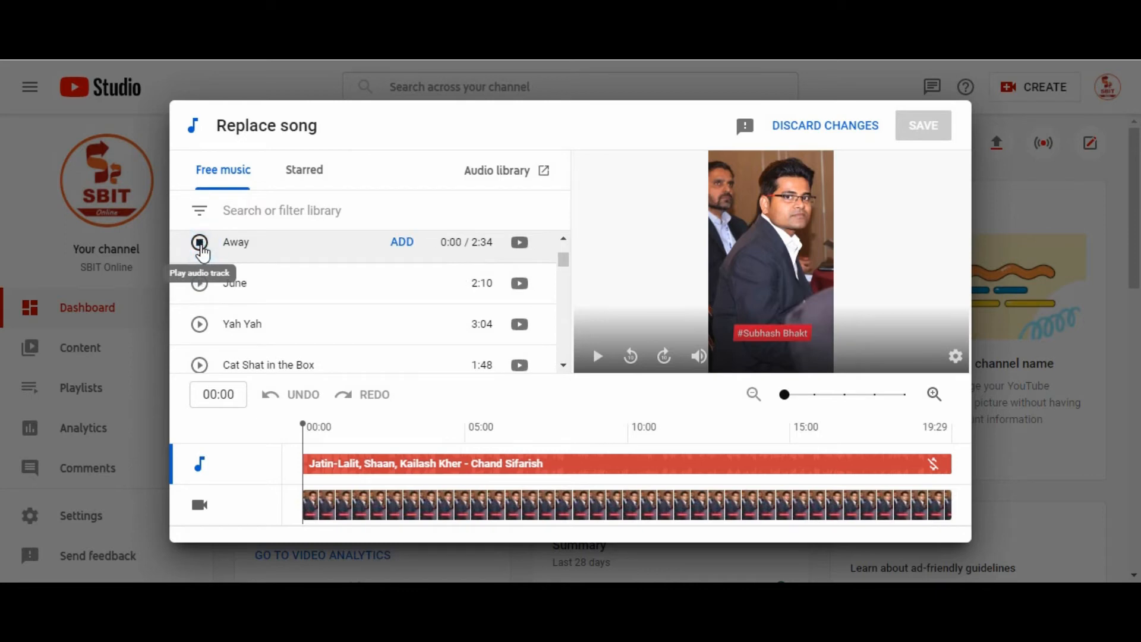
pyautogui.click(200, 241)
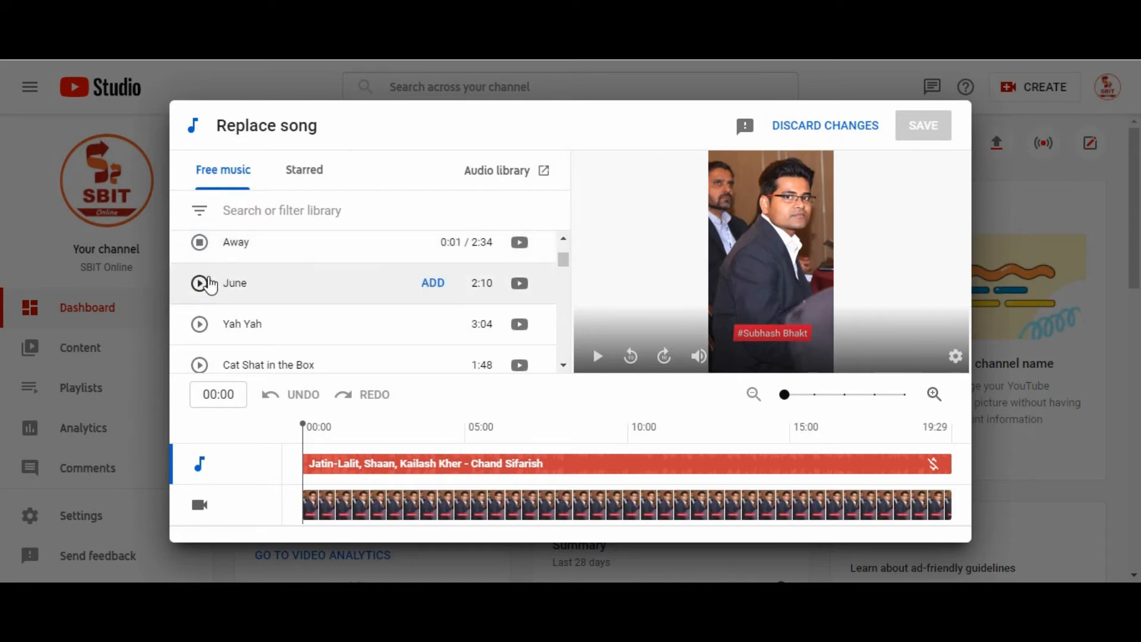
pyautogui.click(199, 283)
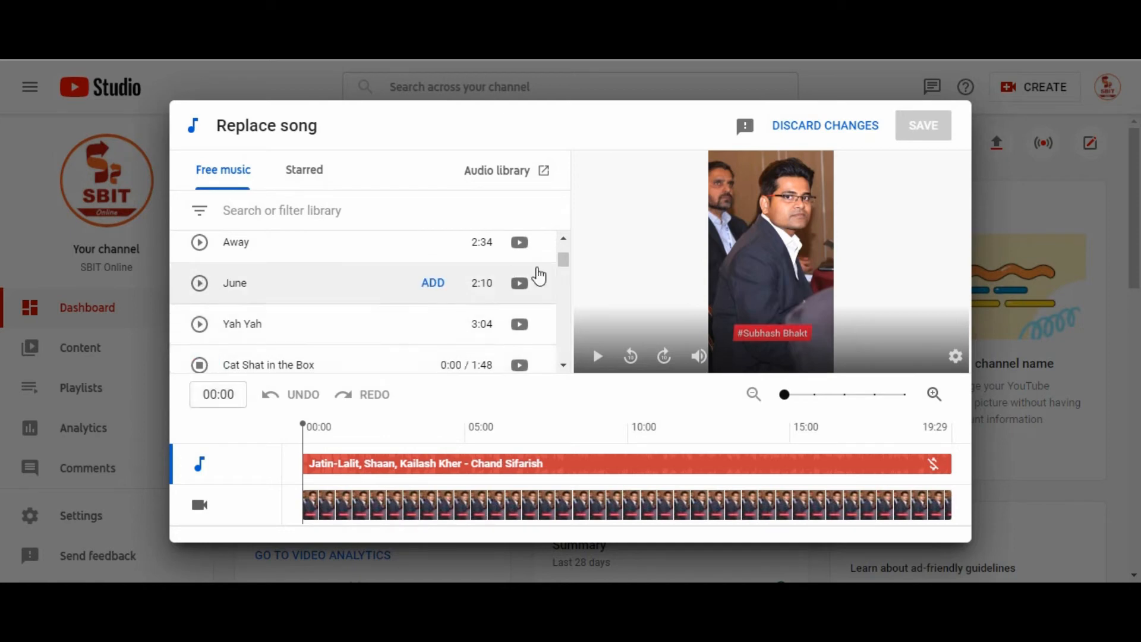
# - Add Cat Shat in the Box as the replacement for the claimed song
pyautogui.scroll(-3)
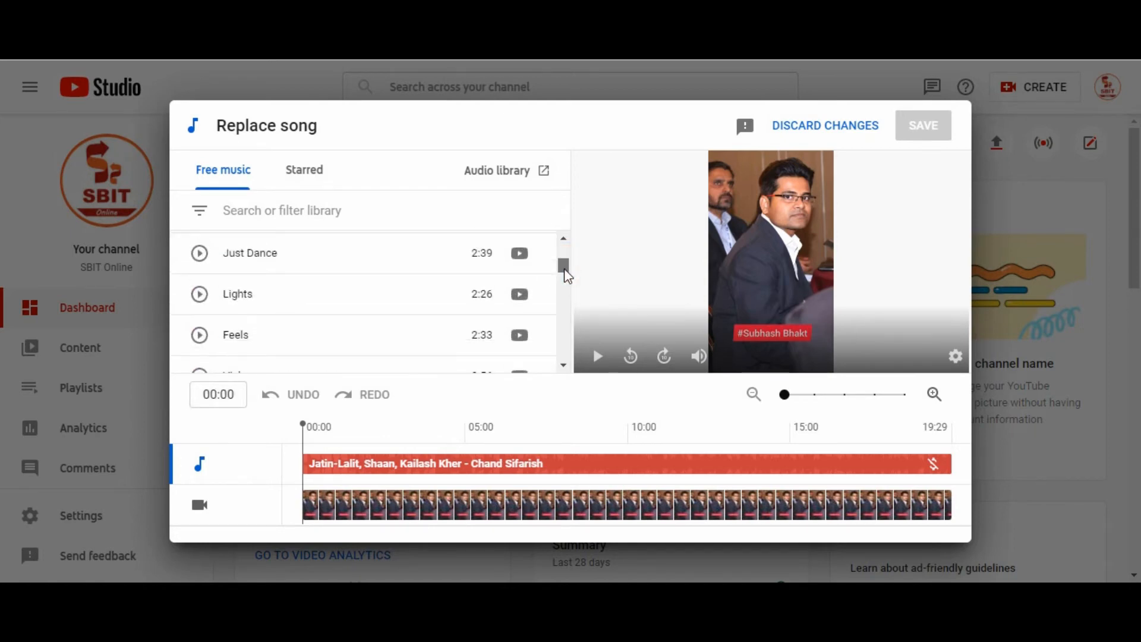
pyautogui.scroll(-3)
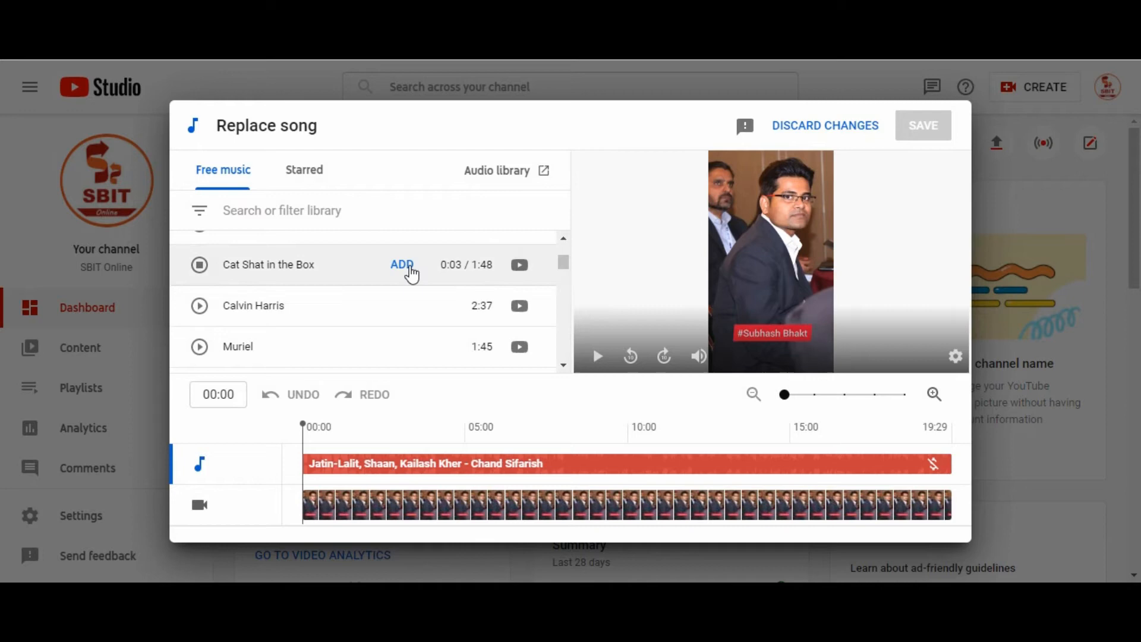
pyautogui.click(401, 264)
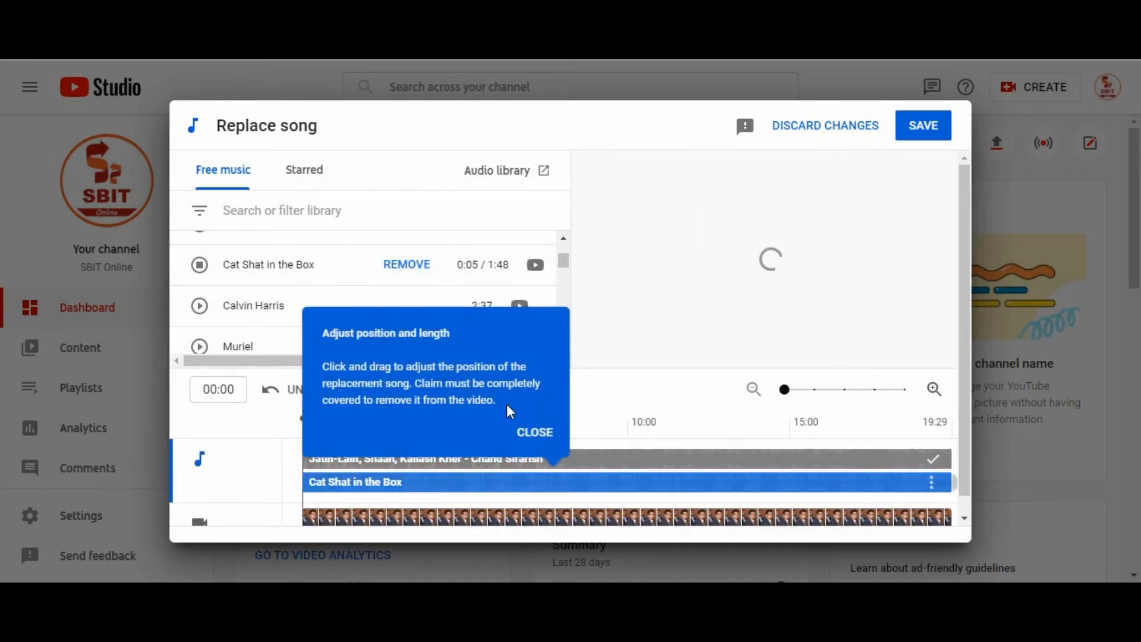
# - Dismiss the position-and-length tip and check Cat Shat in the Box spans the full timeline
pyautogui.click(535, 431)
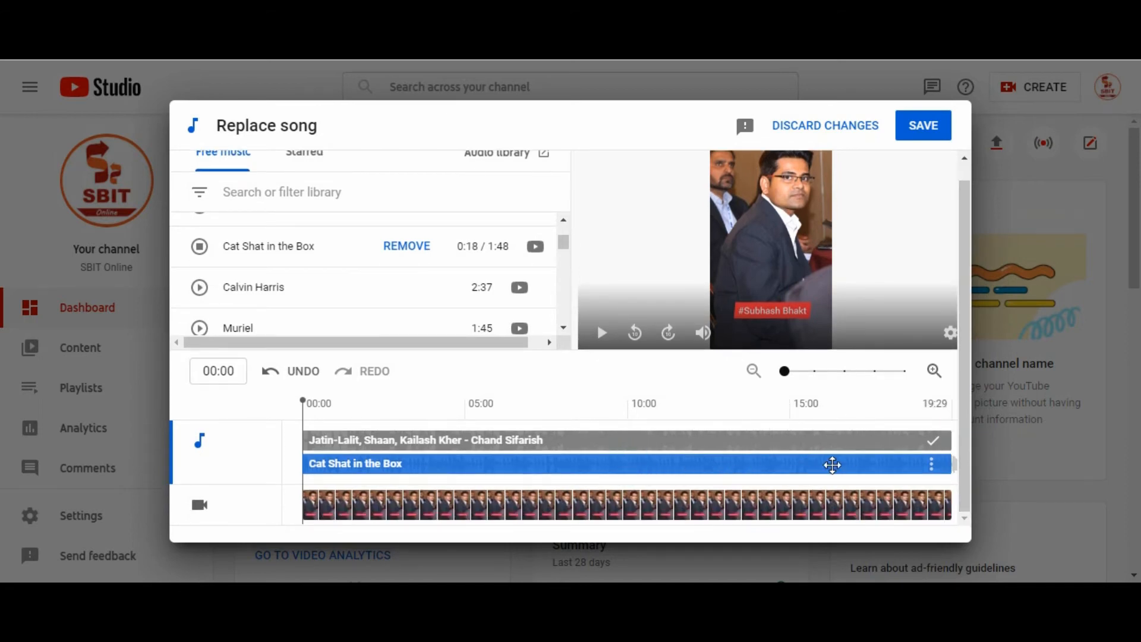
pyautogui.click(931, 464)
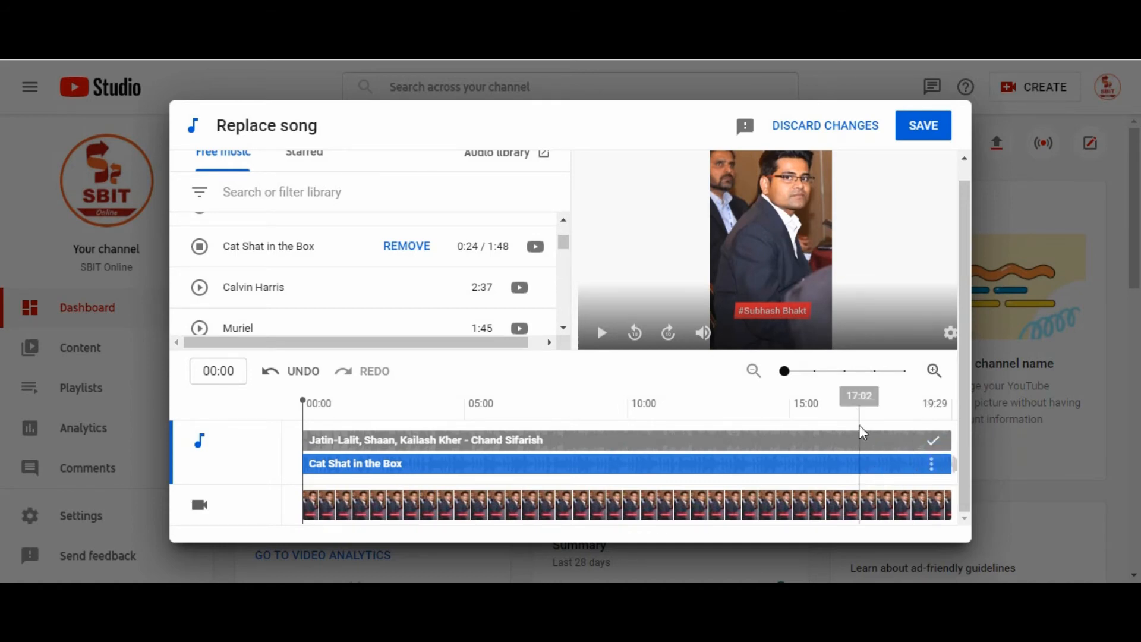
pyautogui.click(922, 124)
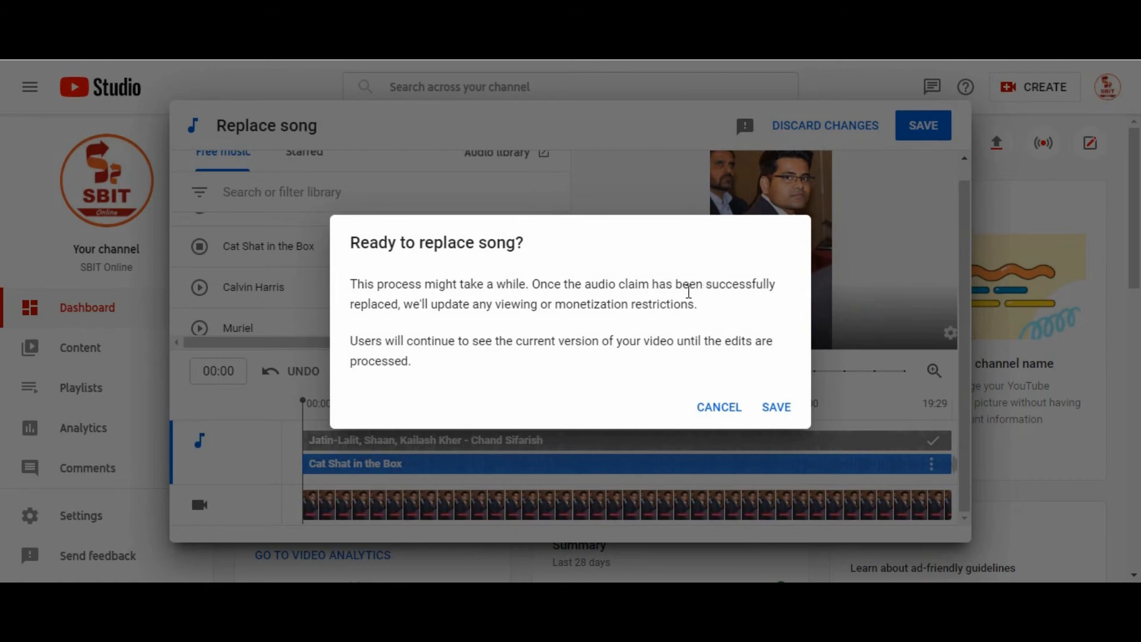
# - Review the 'Ready to replace song?' notice and save the song replacement for processing
pyautogui.moveTo(585, 284); pyautogui.dragTo(737, 285)
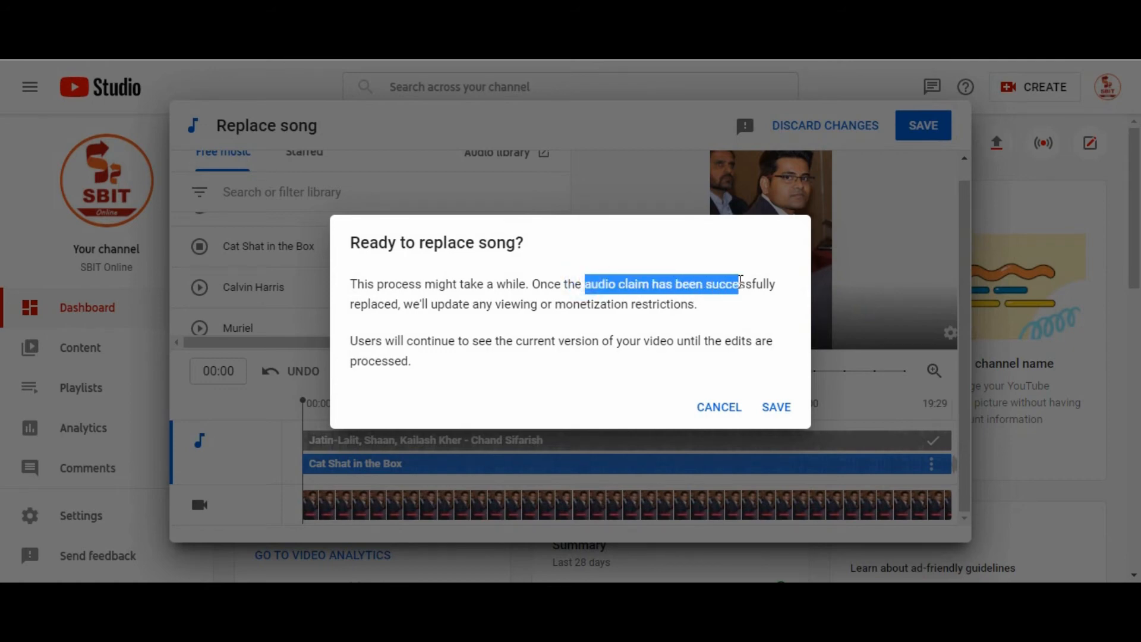
pyautogui.click(431, 304)
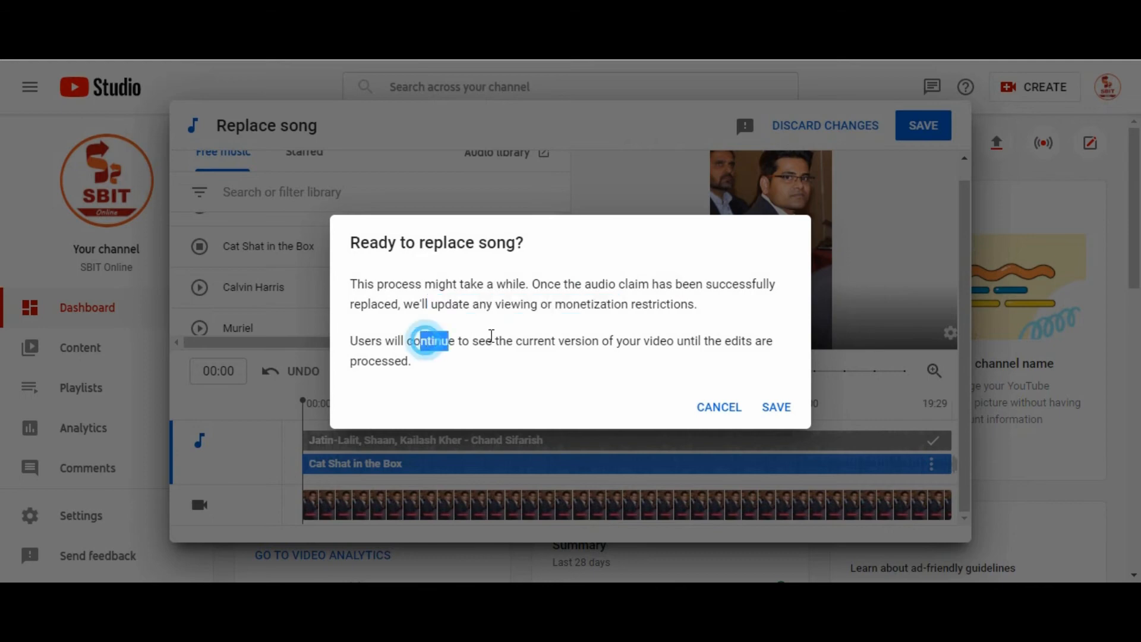
pyautogui.click(775, 406)
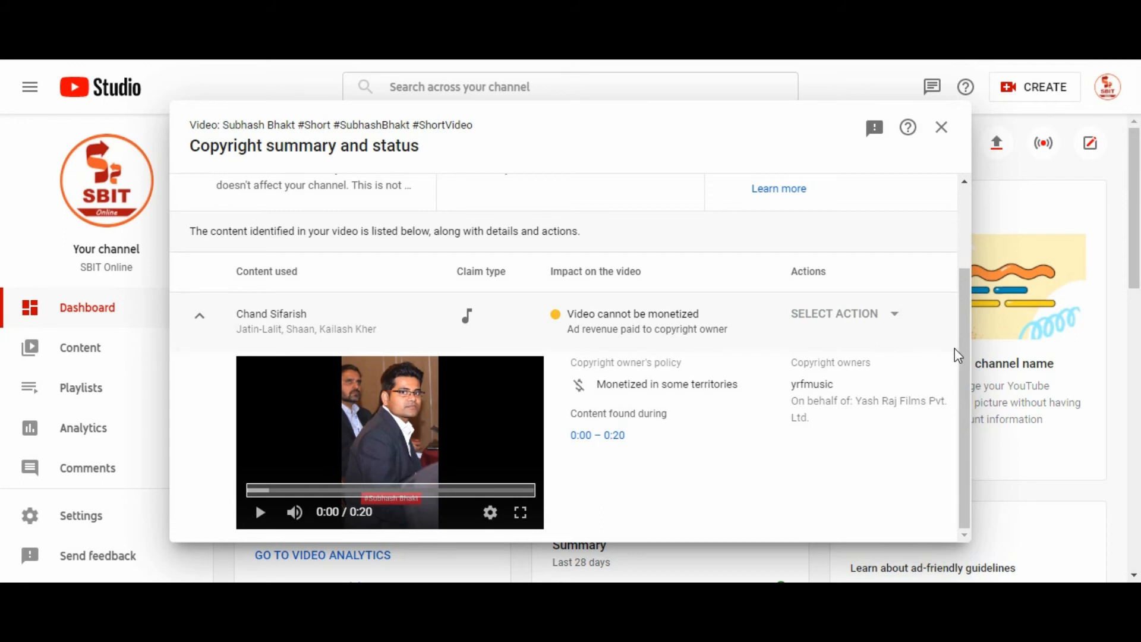
# - Play and pause the claimed video's preview, then close the copyright summary to the dashboard
pyautogui.click(261, 512)
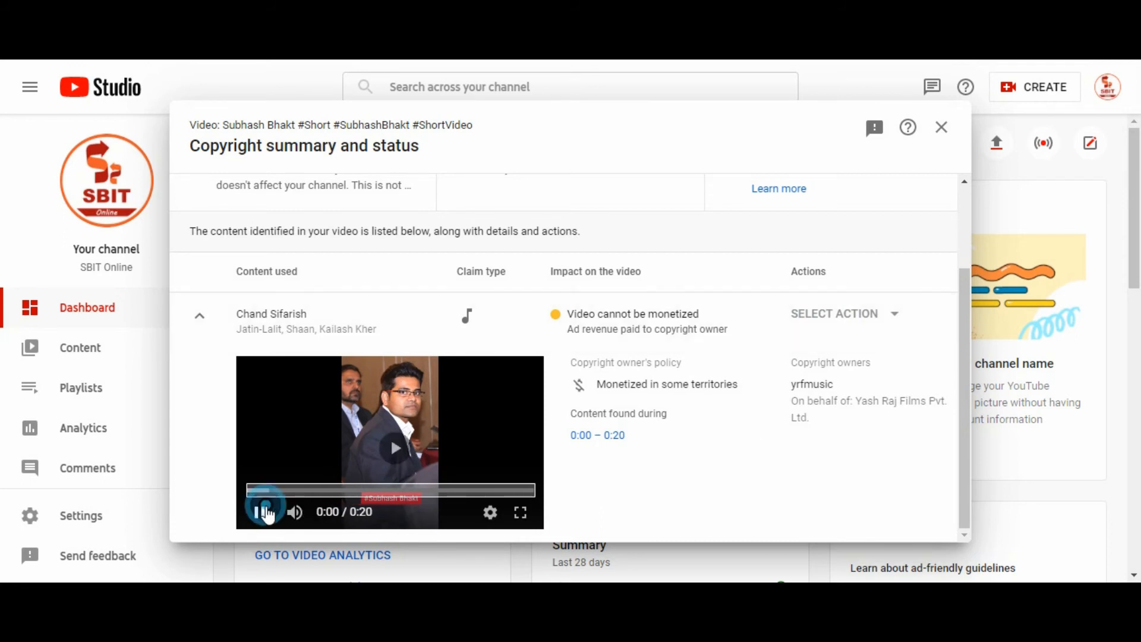
pyautogui.click(259, 511)
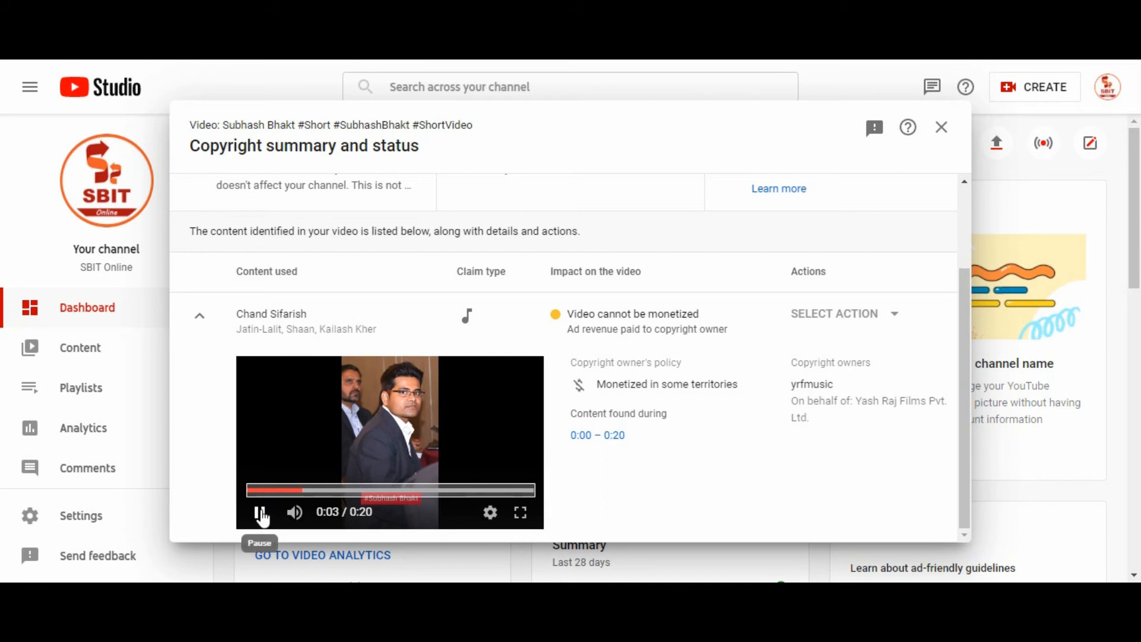
pyautogui.click(261, 511)
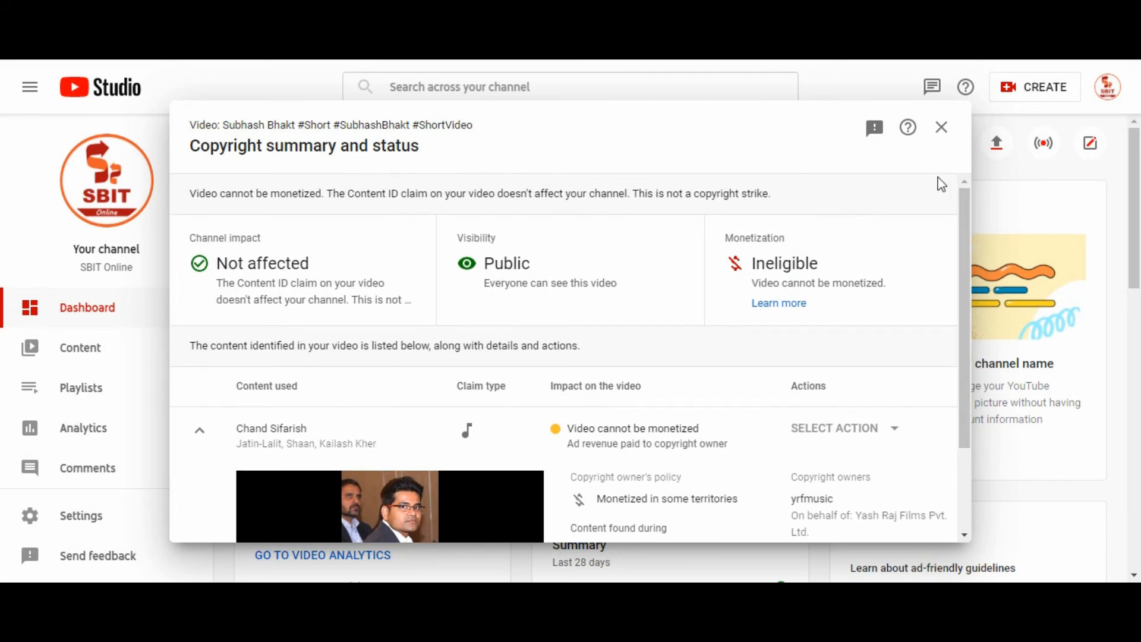
pyautogui.click(941, 127)
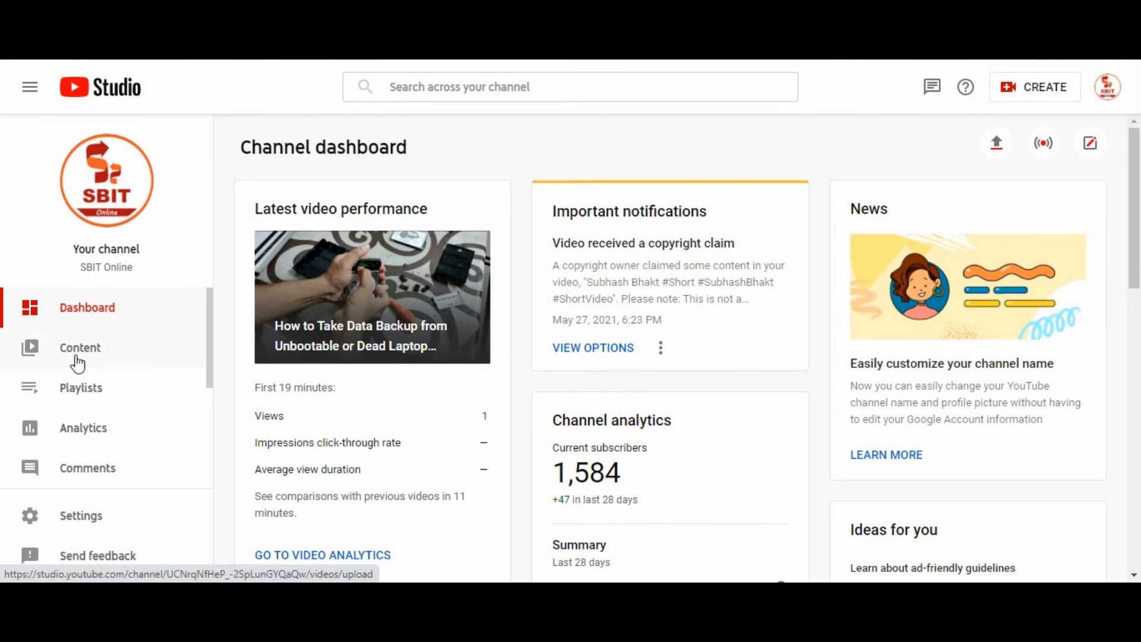
# - Open the Channel content list, where the claimed Short now shows Processing
pyautogui.click(80, 347)
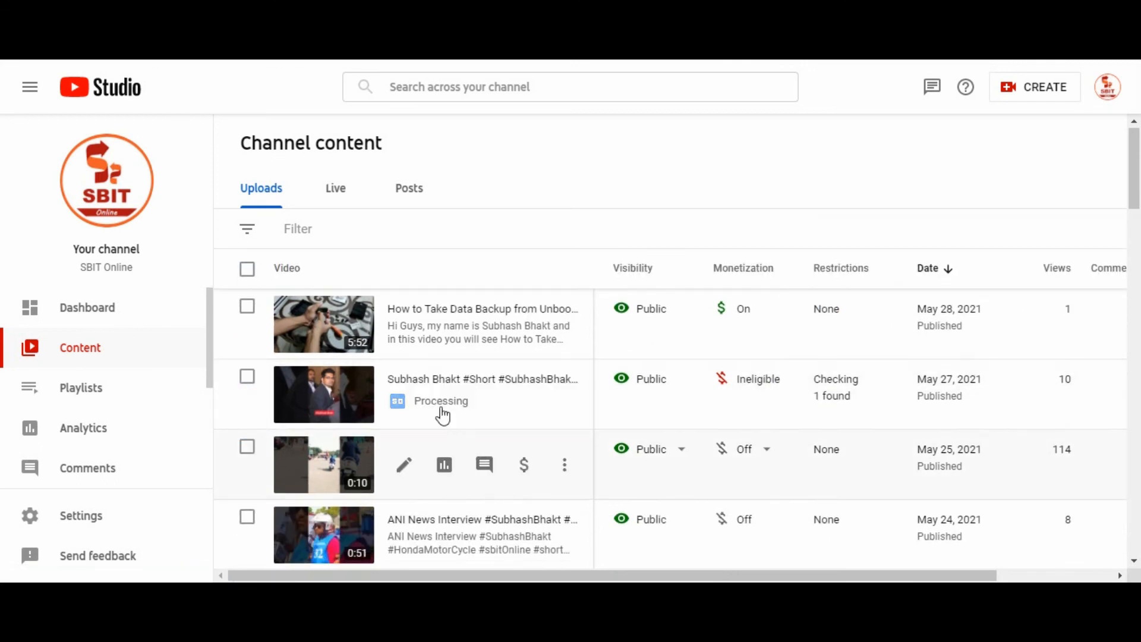
pyautogui.scroll(-3)
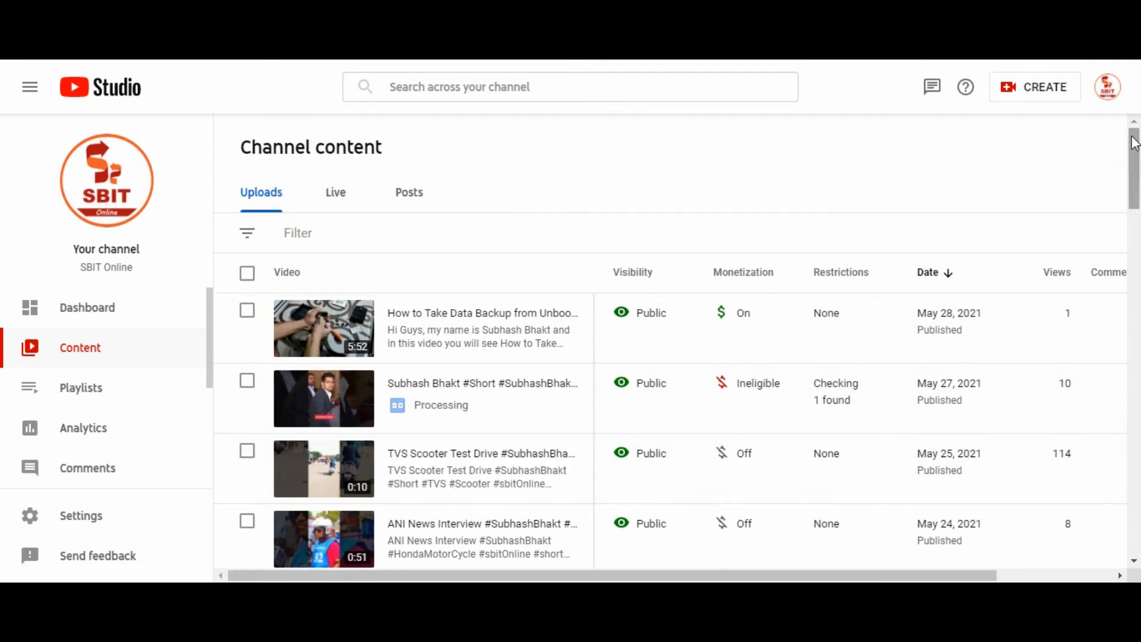
pyautogui.moveTo(1107, 87)
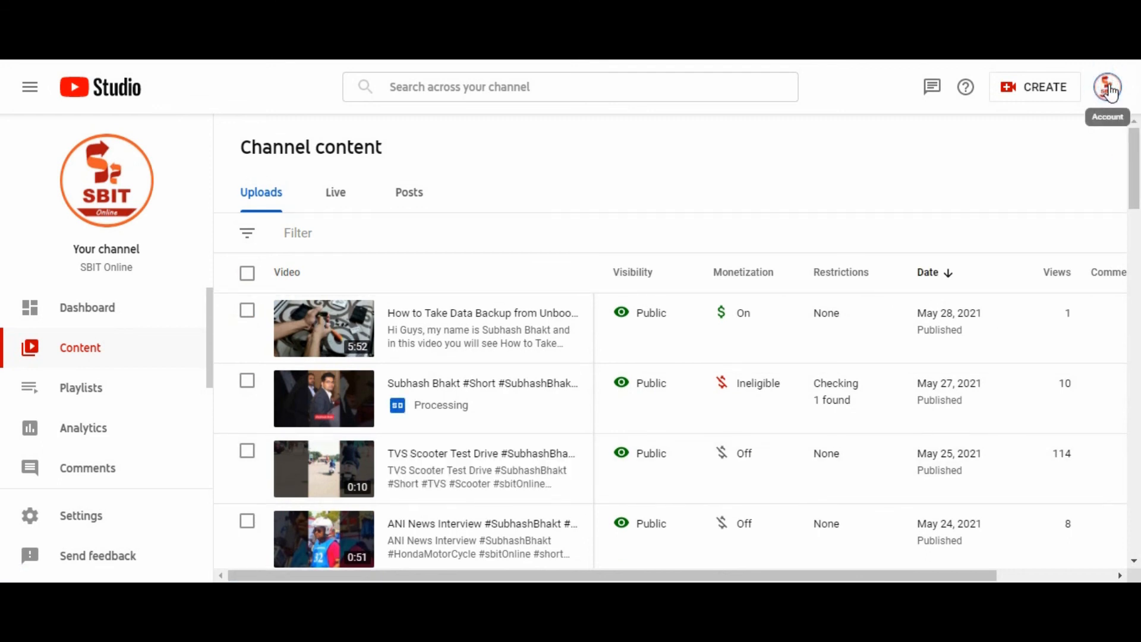
pyautogui.moveTo(1022, 155)
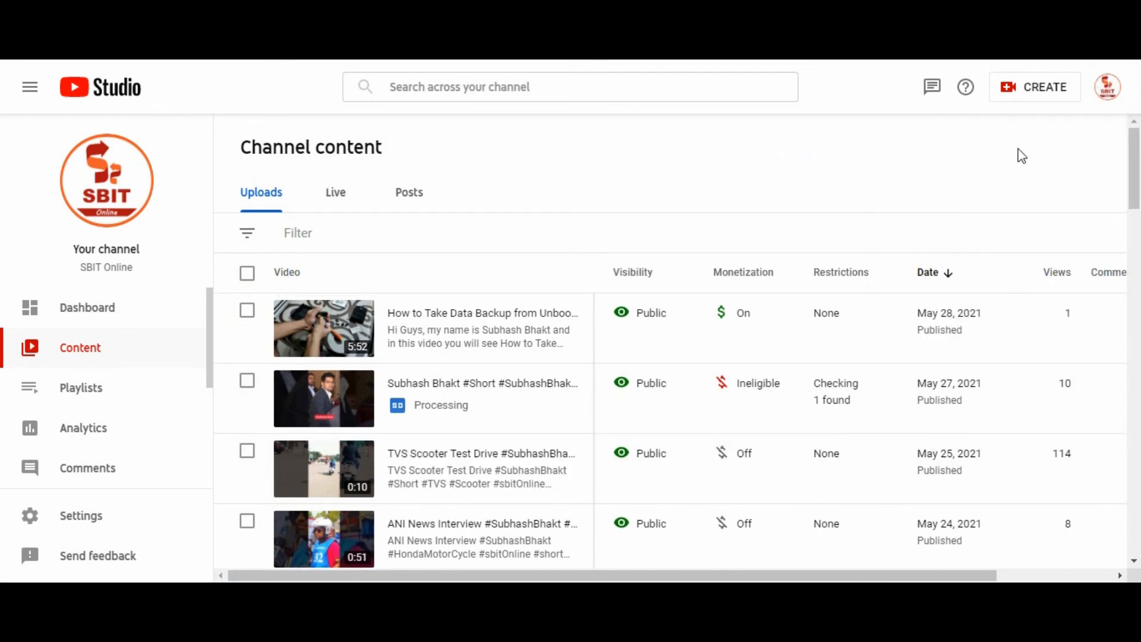
# - Sign out of the channel account from the account menu
pyautogui.click(1107, 86)
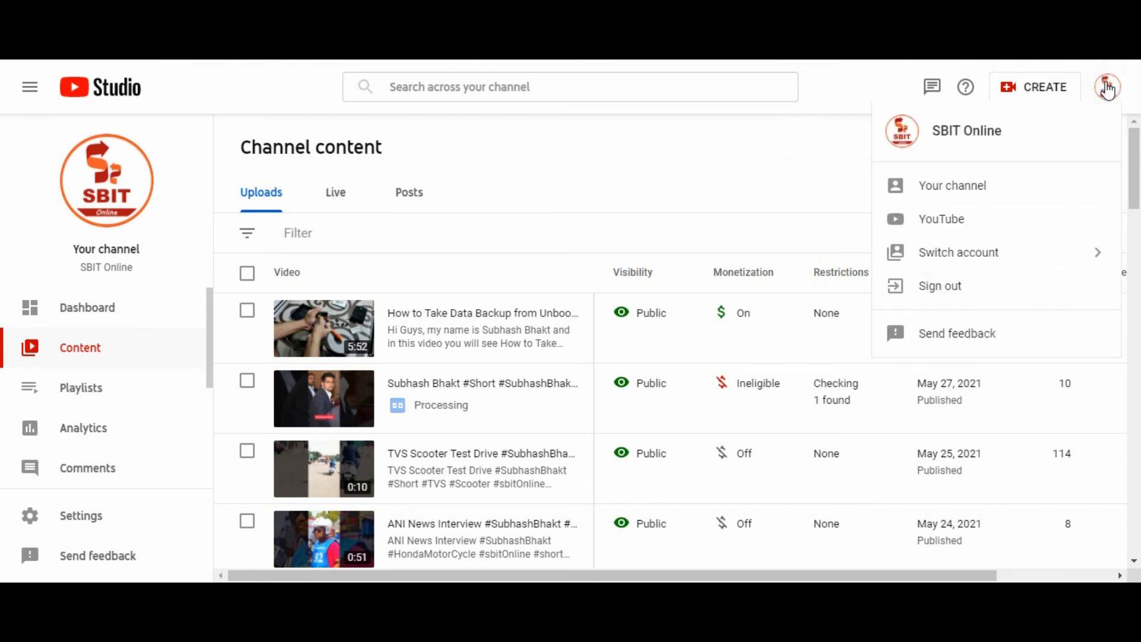
pyautogui.click(940, 286)
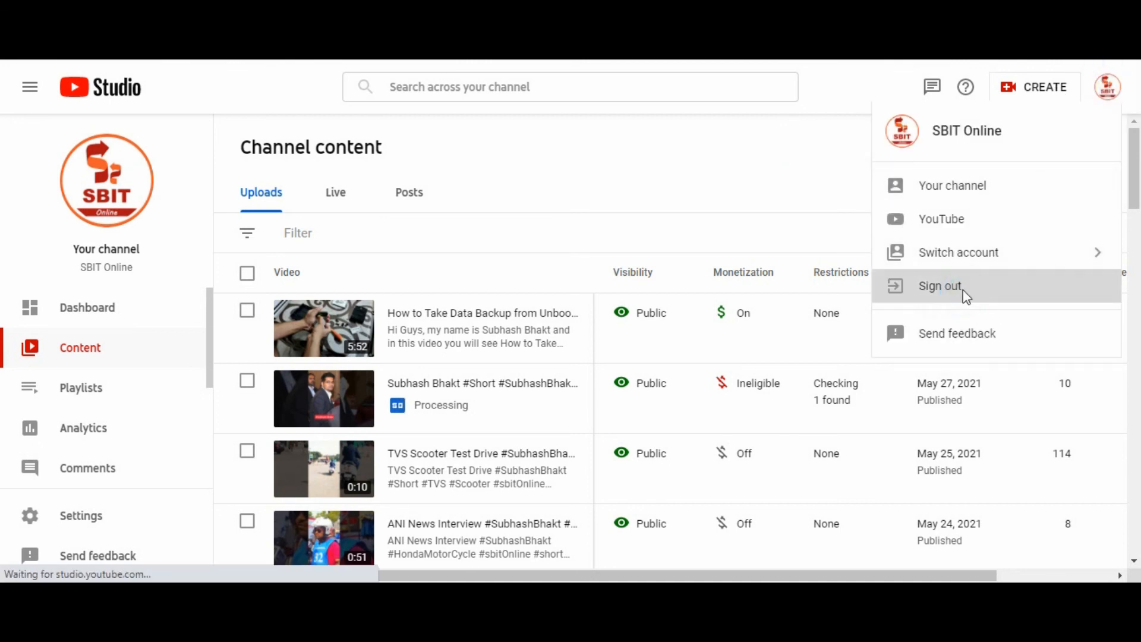